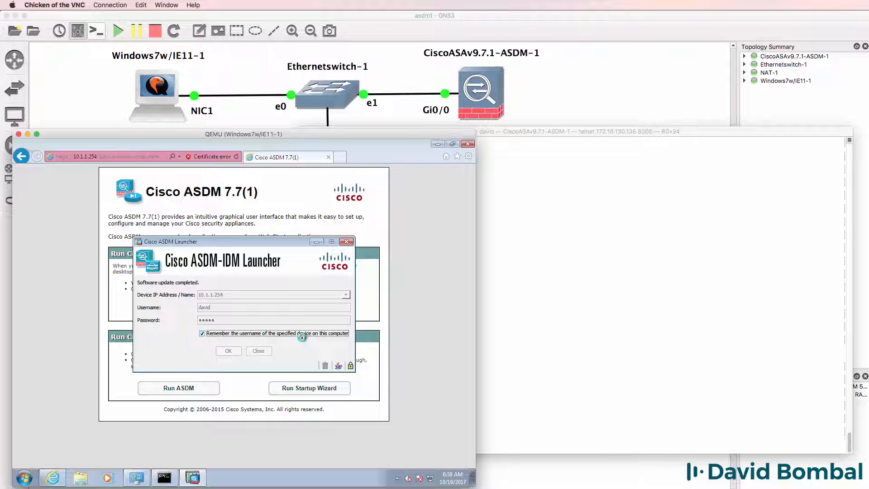
# Search the GNS3 Documentation for 'asa' and bring the Cisco ASA article's ASAv with Qemu section into view
pyautogui.click(228, 351)
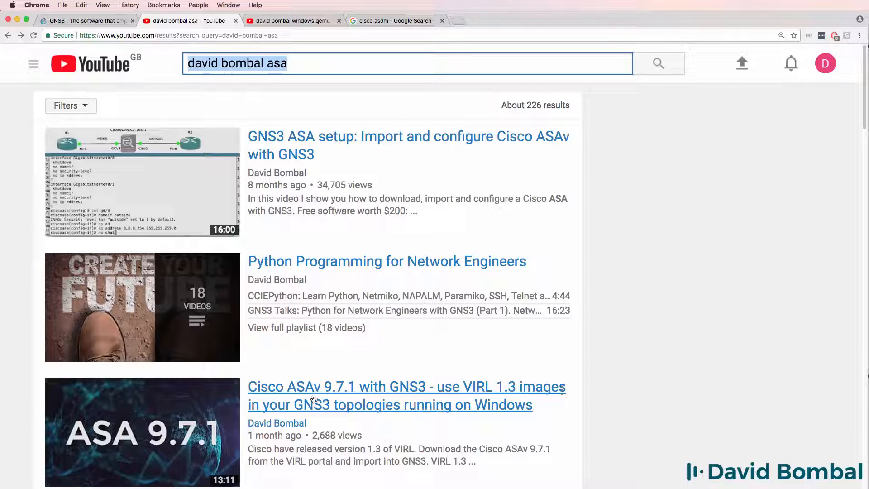
pyautogui.moveTo(324, 399)
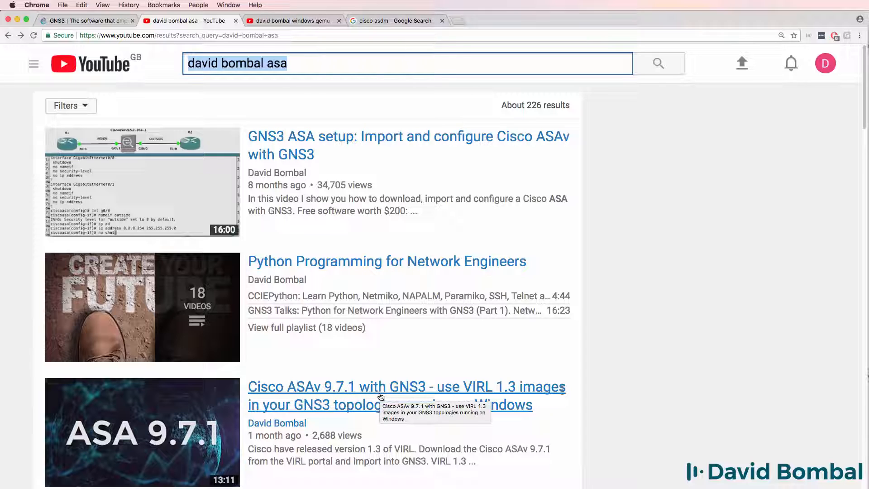
pyautogui.moveTo(630, 393)
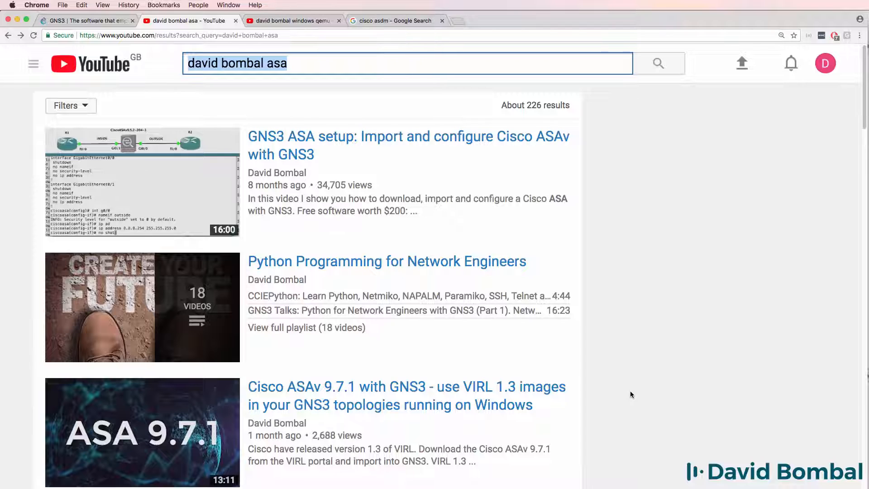
pyautogui.moveTo(360, 151)
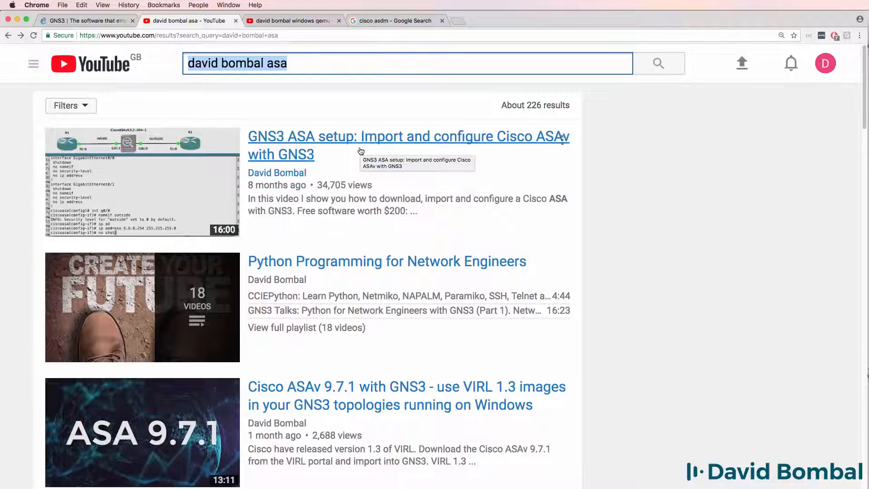
pyautogui.moveTo(510, 150)
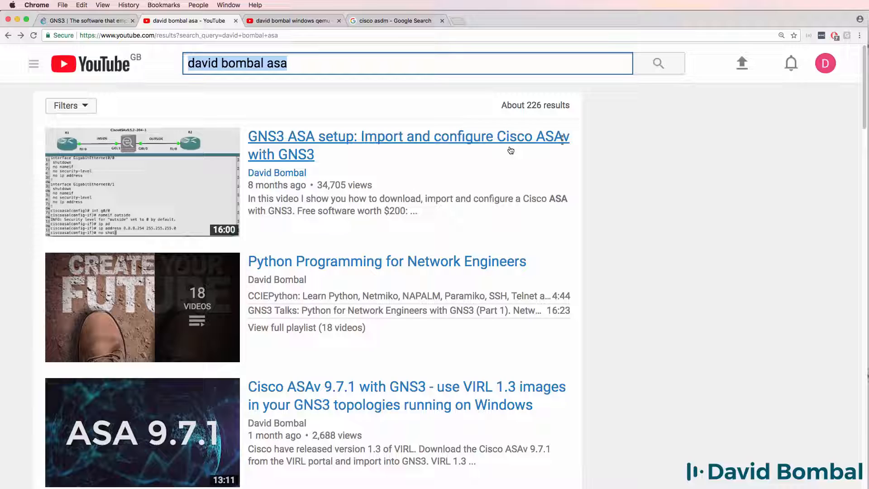
pyautogui.moveTo(481, 148)
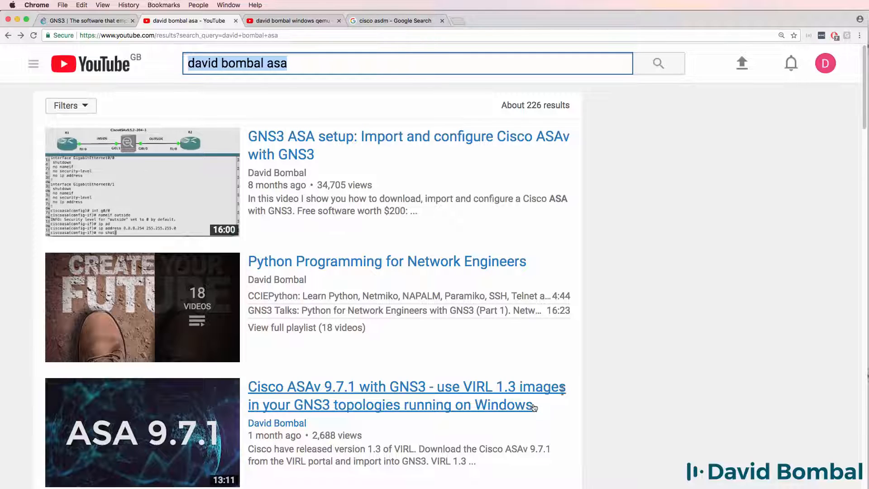
pyautogui.moveTo(517, 402)
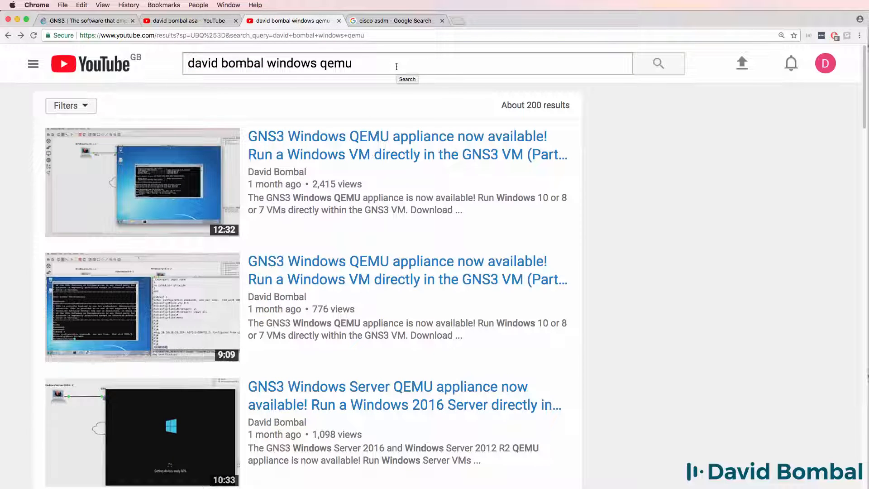
pyautogui.tripleClick(268, 63)
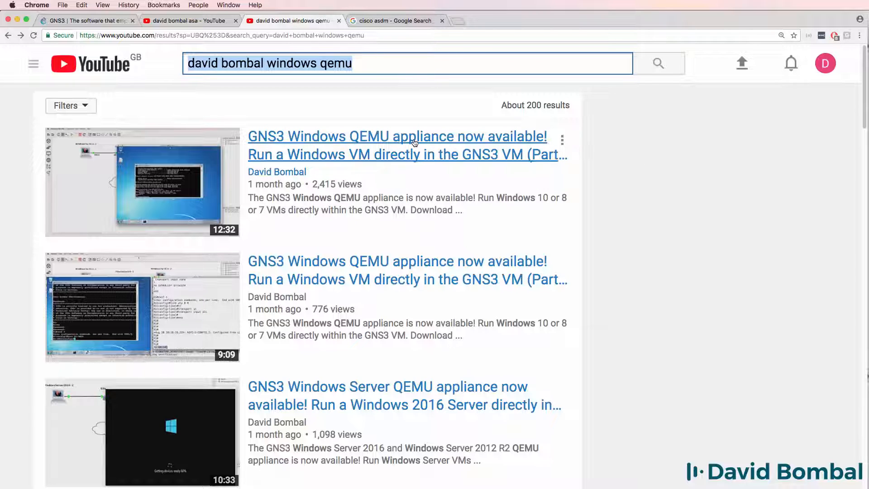
pyautogui.moveTo(396, 137)
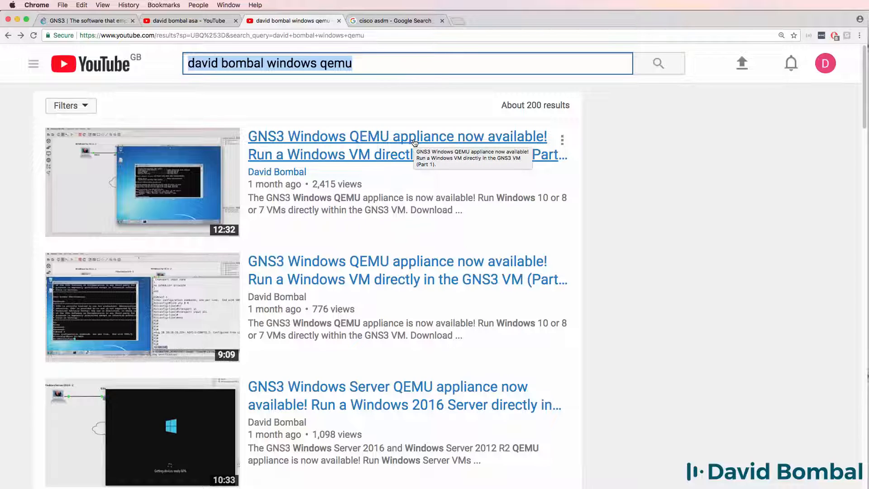
pyautogui.moveTo(410, 391)
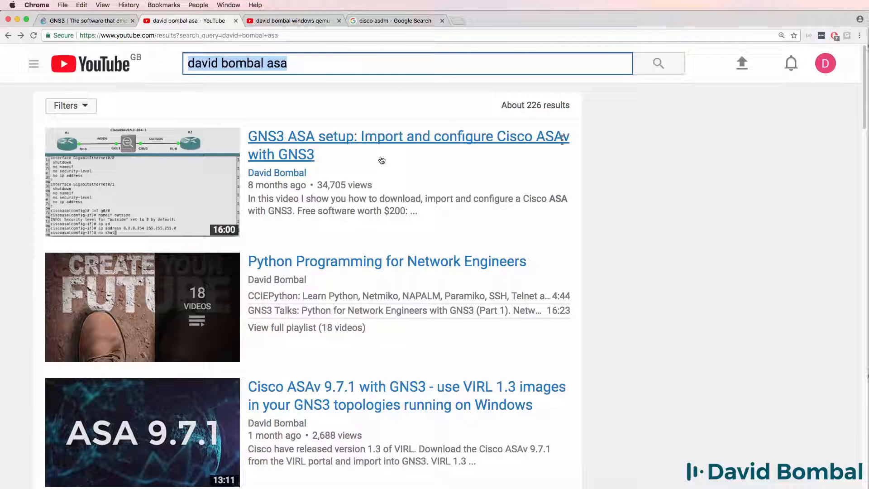
pyautogui.moveTo(381, 161)
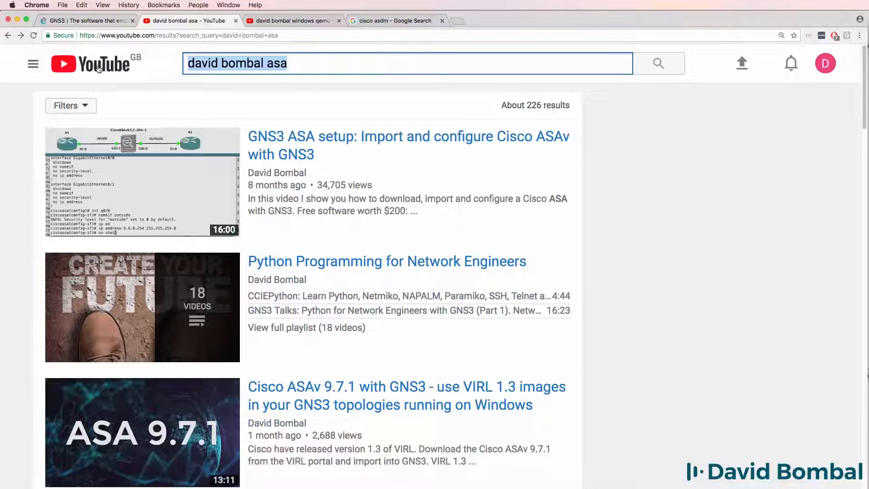
pyautogui.click(83, 21)
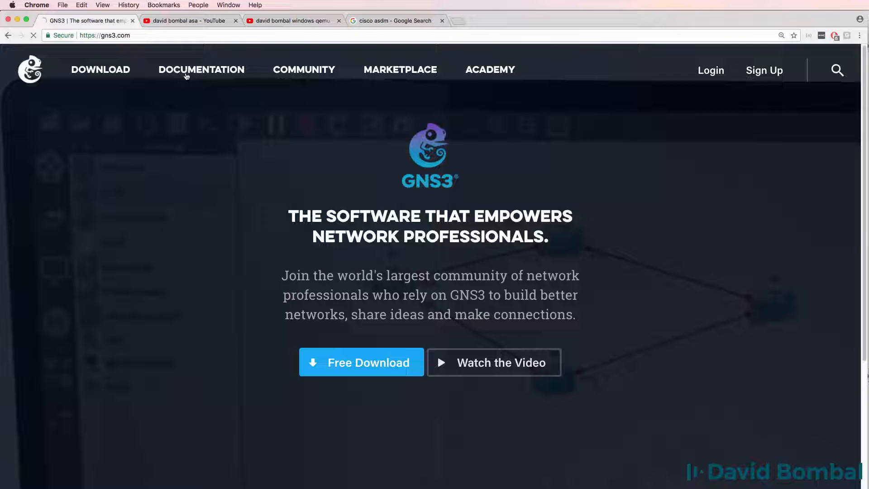
pyautogui.click(201, 70)
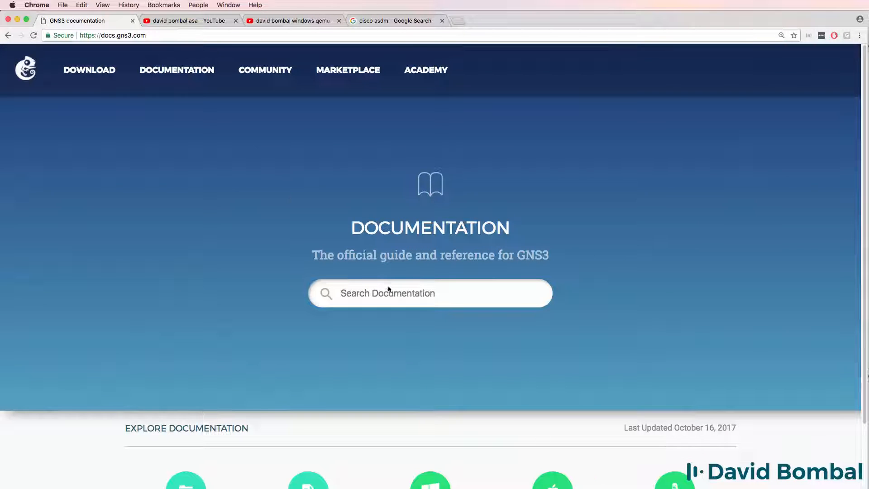
pyautogui.write('asa')
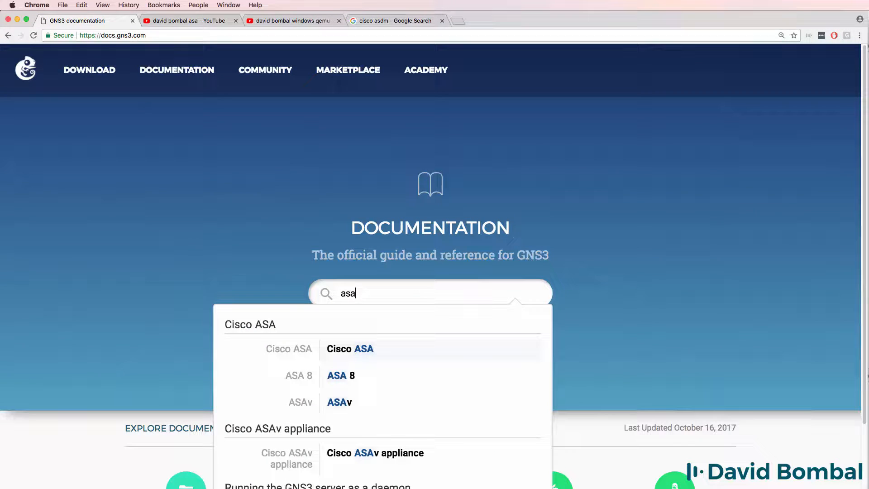
pyautogui.click(349, 349)
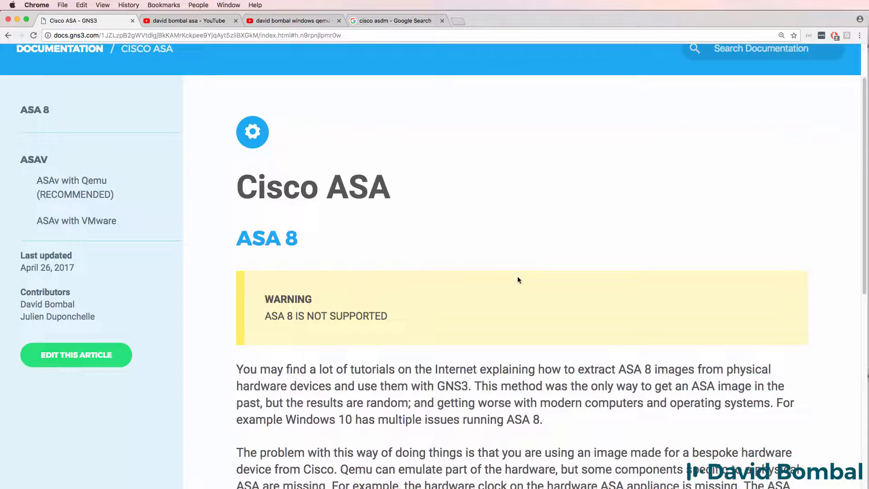
pyautogui.scroll(-3)
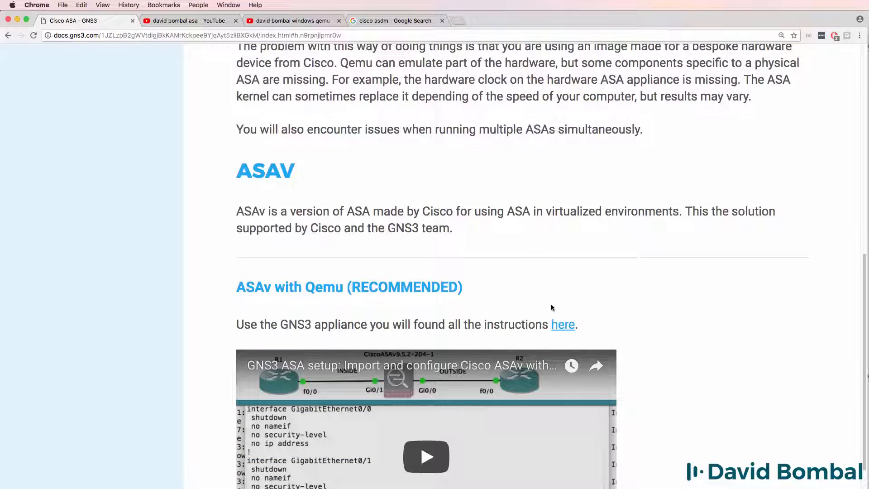
# Read down the Cisco ASAv appliance instructions through the Configure ASDM HTTP server commands
pyautogui.click(562, 324)
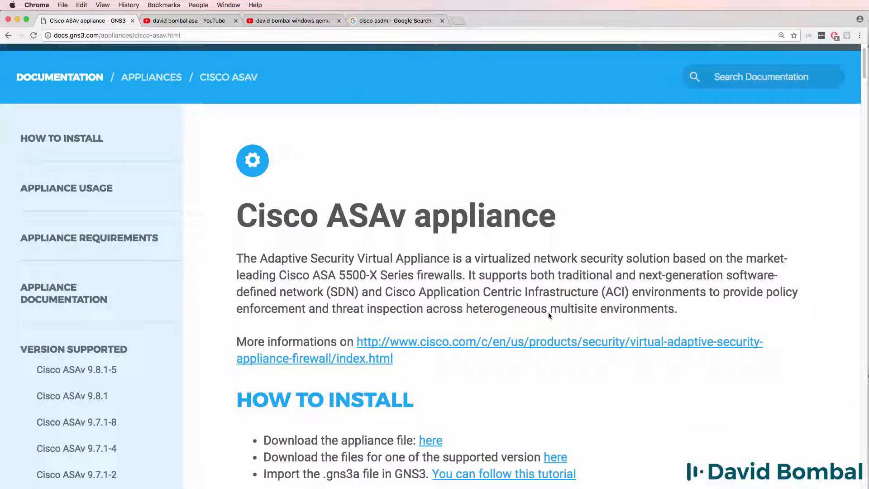
pyautogui.scroll(-3)
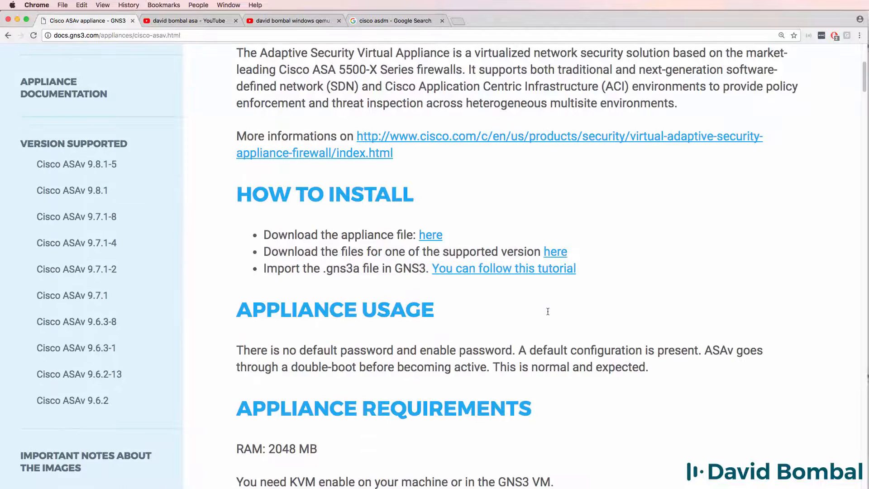
pyautogui.scroll(-3)
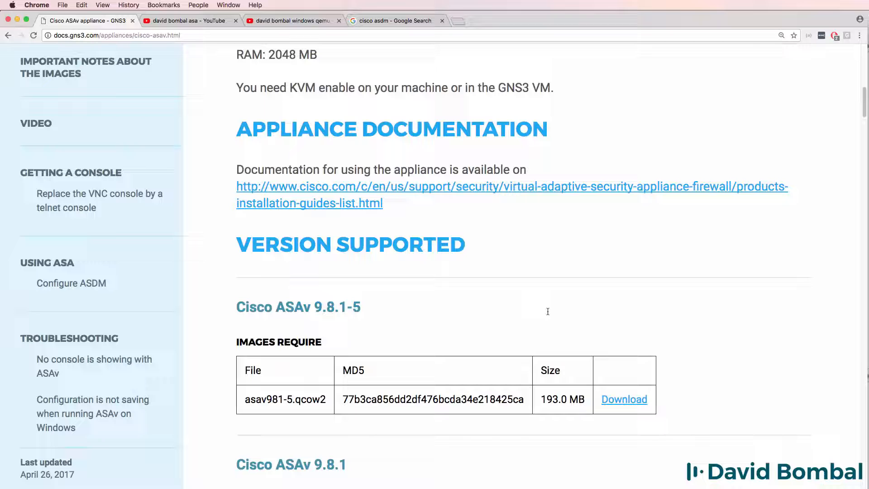
pyautogui.scroll(-3)
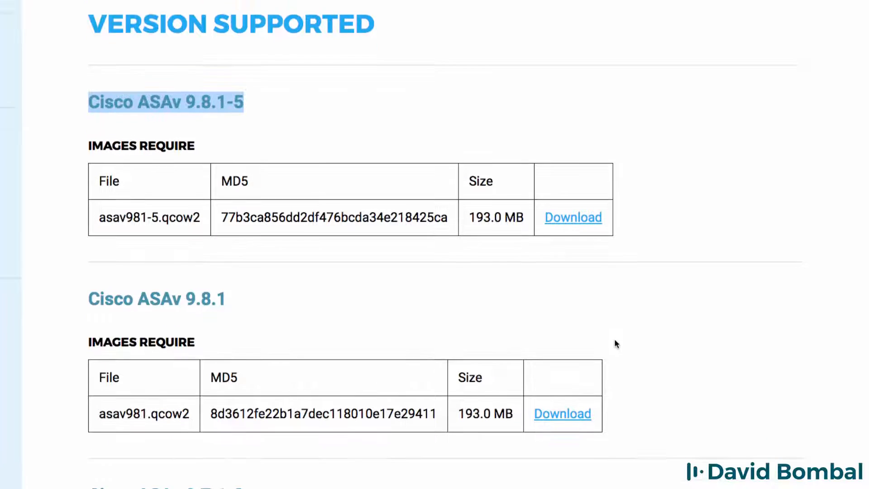
pyautogui.scroll(-3)
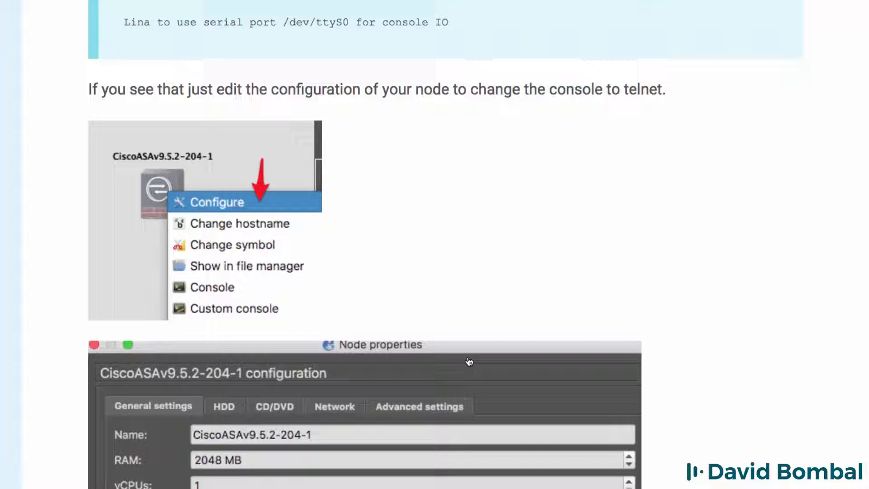
pyautogui.scroll(-3)
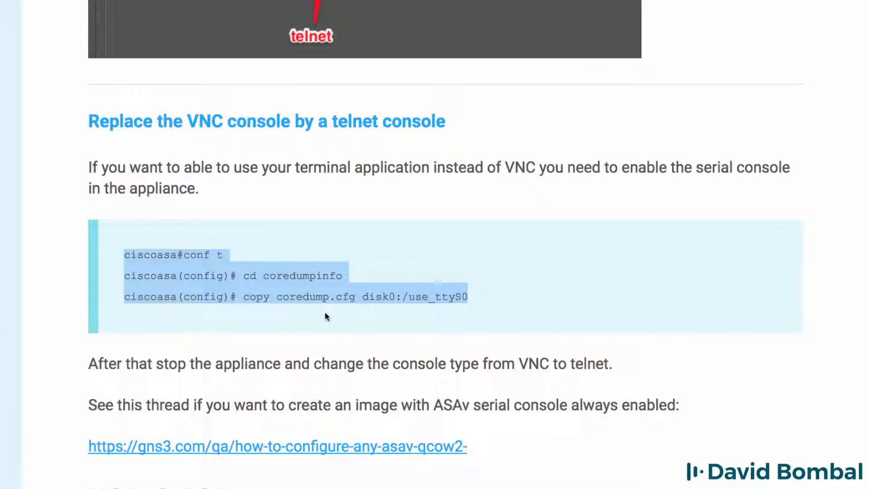
pyautogui.scroll(-3)
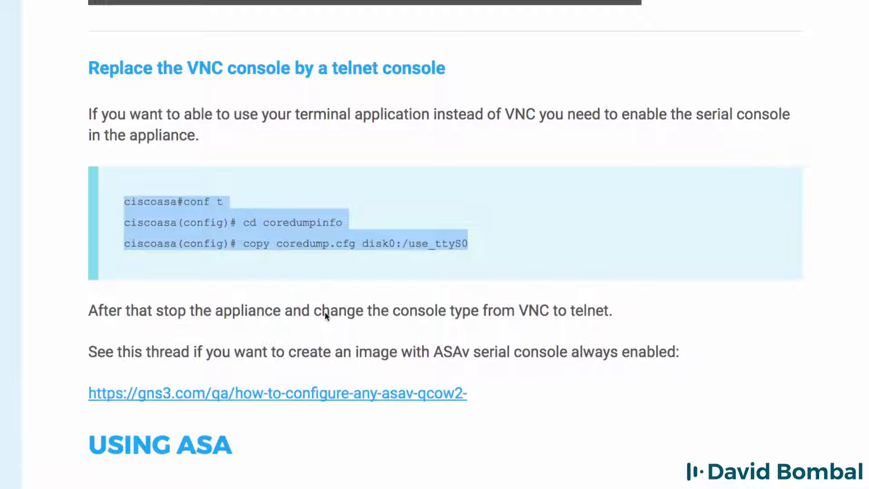
pyautogui.scroll(-3)
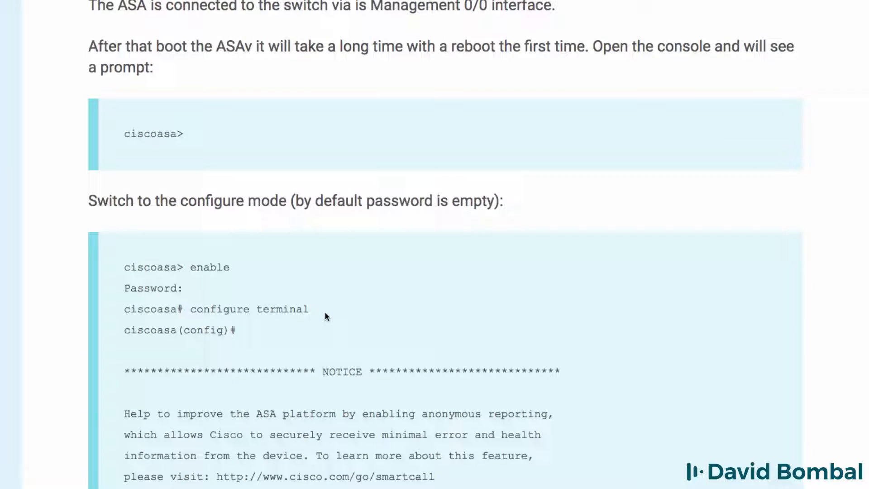
pyautogui.scroll(-3)
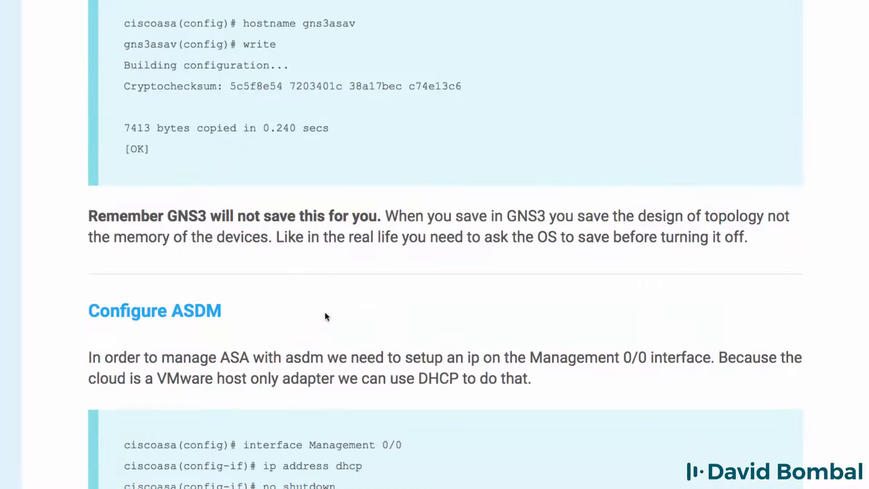
pyautogui.scroll(-3)
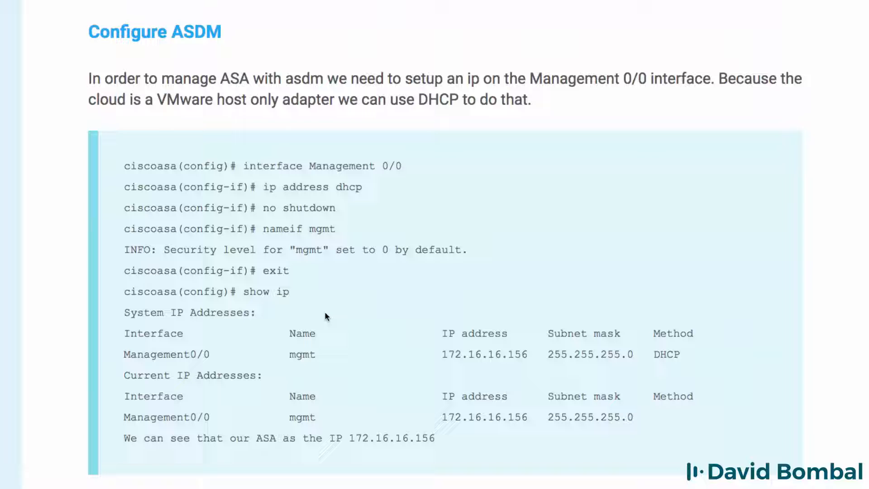
pyautogui.scroll(-3)
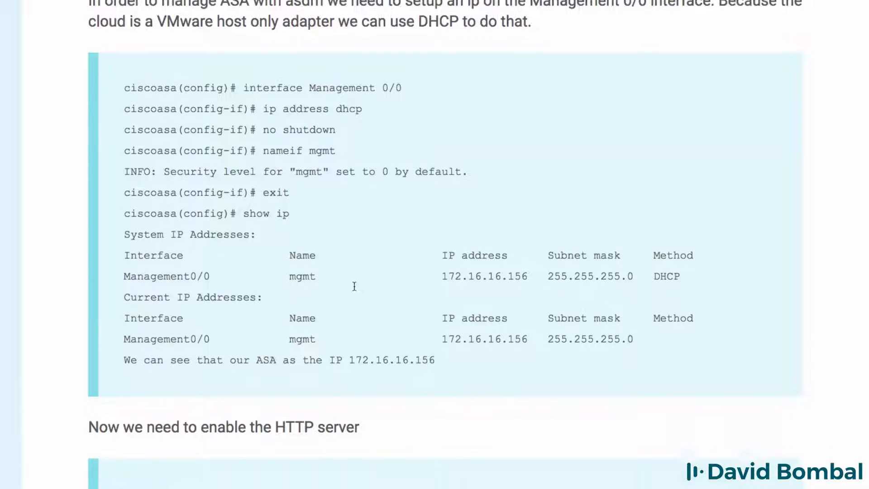
pyautogui.scroll(-3)
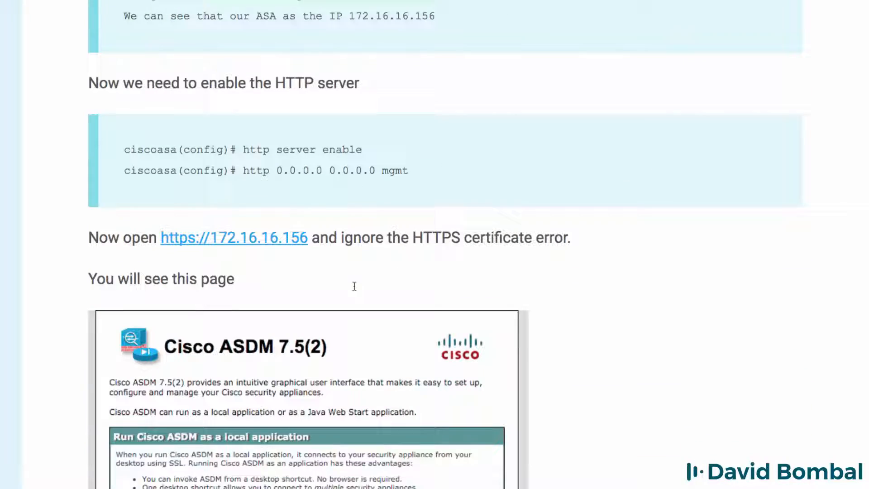
# Highlight the 'http 0.0.0.0 0.0.0.0 mgmt' command and read on to the ASDM launcher and interface screenshots
pyautogui.doubleClick(302, 150)
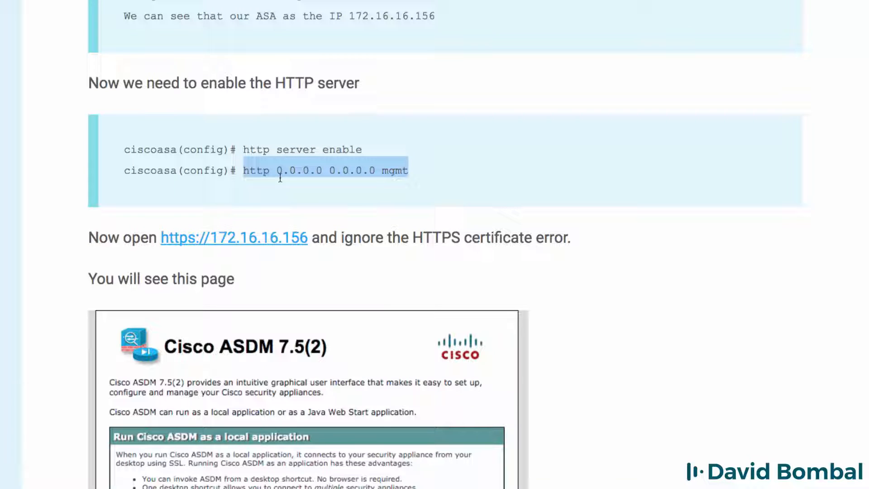
pyautogui.scroll(-3)
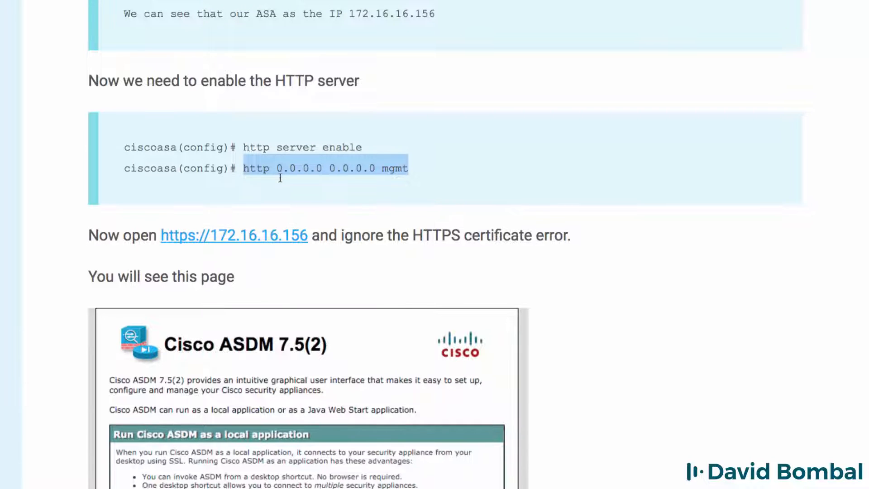
pyautogui.scroll(-3)
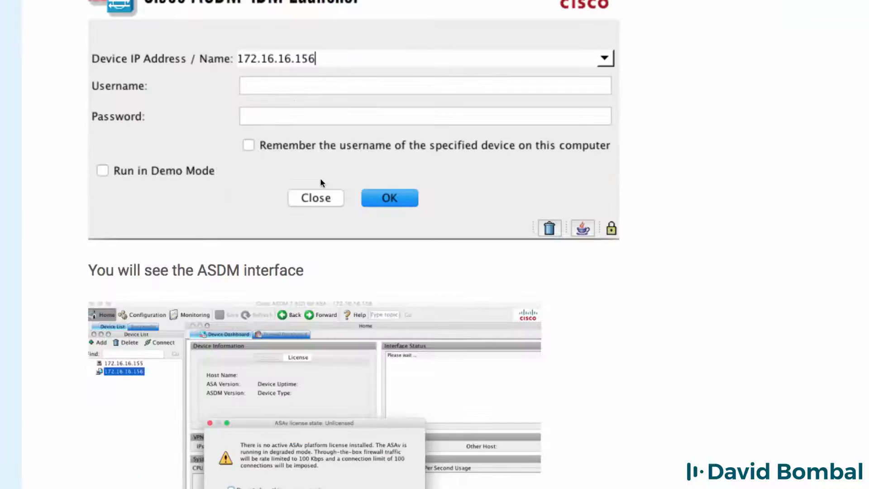
pyautogui.scroll(-3)
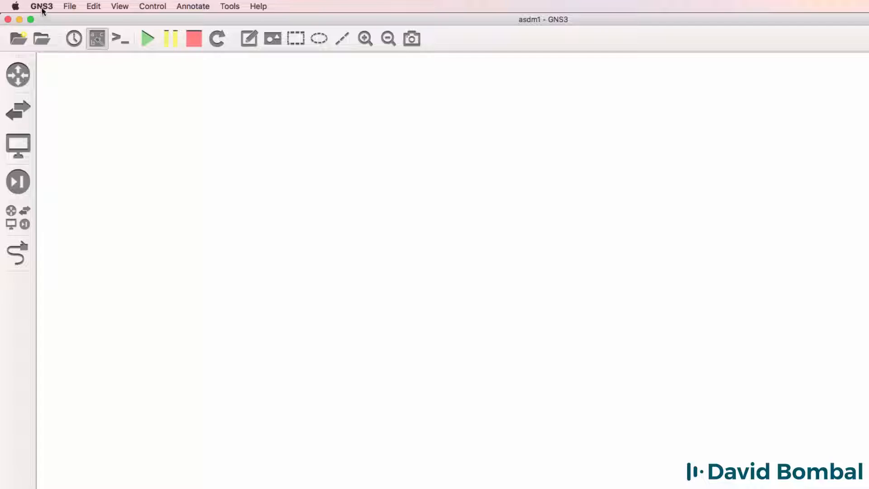
# Check About GNS3 shows version 2.1.0b1, then list the installed security devices including Cisco ASAv 9.7.1
pyautogui.click(41, 6)
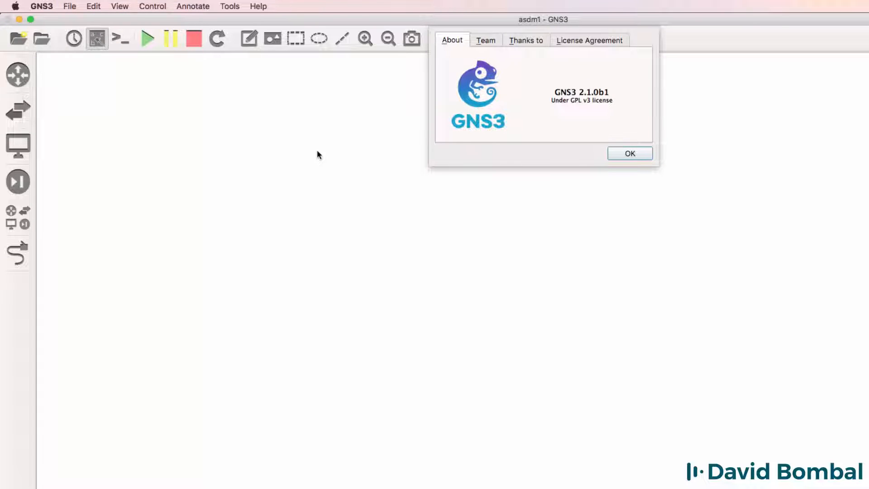
pyautogui.click(629, 153)
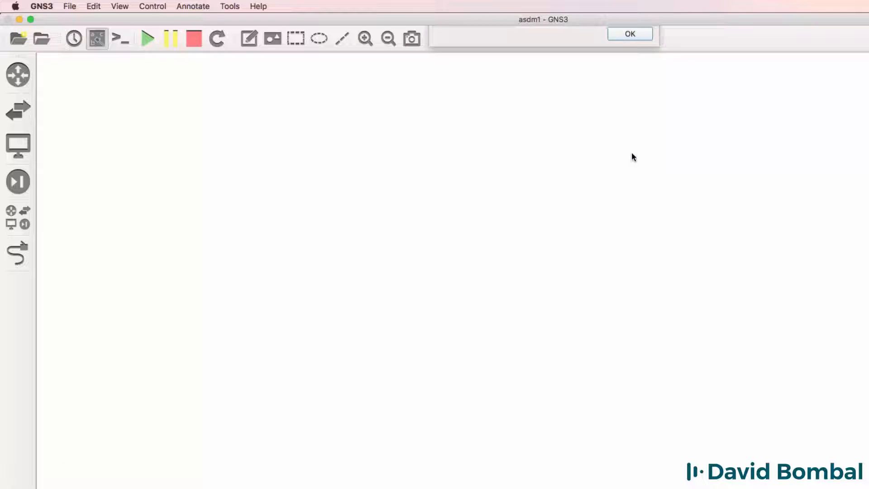
pyautogui.click(629, 34)
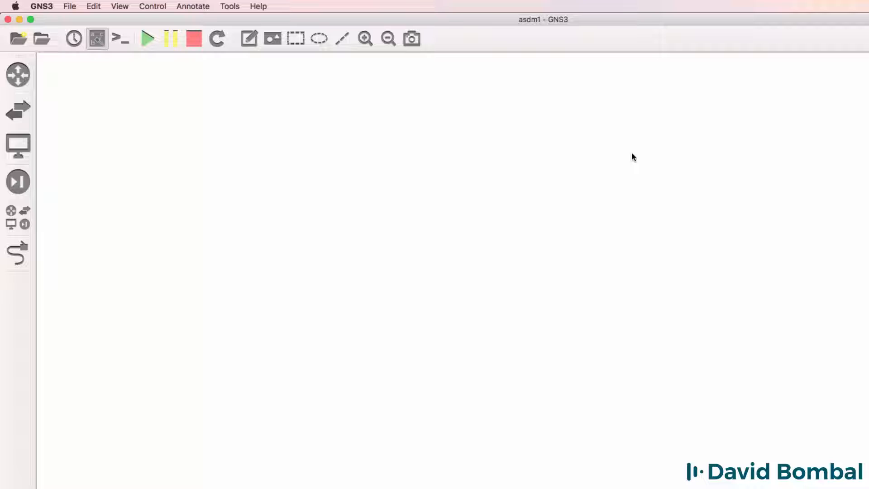
pyautogui.moveTo(266, 154)
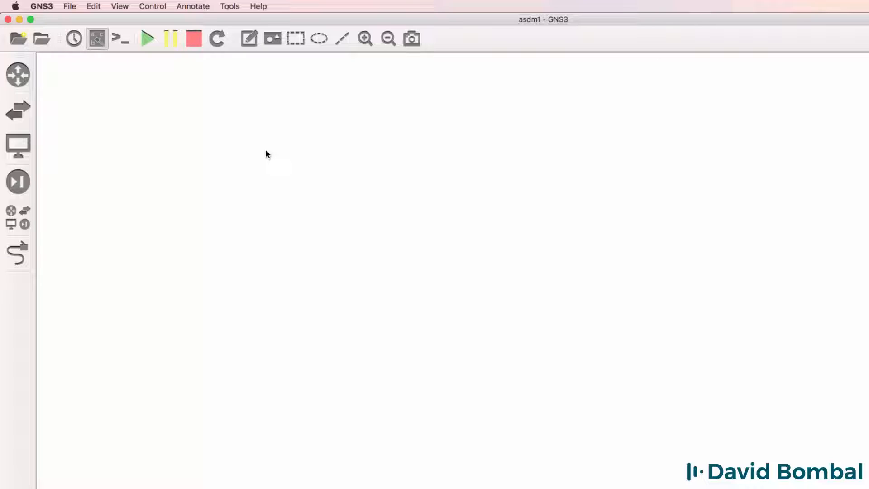
pyautogui.moveTo(18, 182)
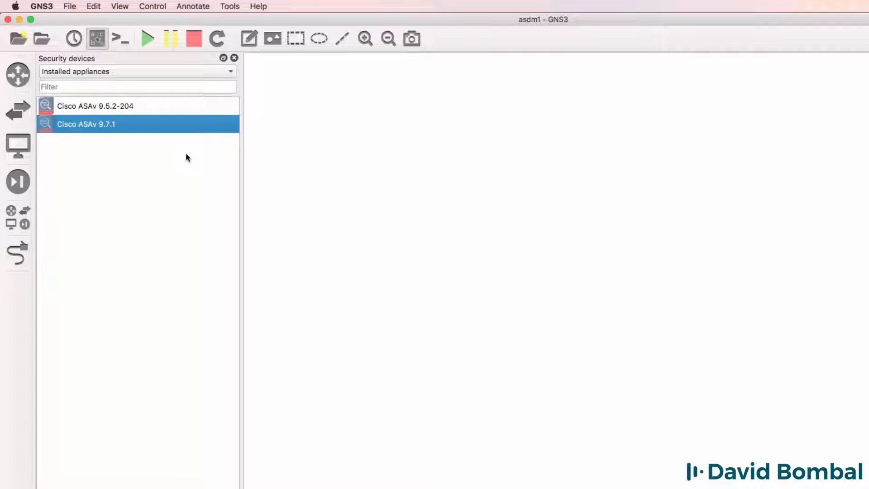
pyautogui.moveTo(117, 140)
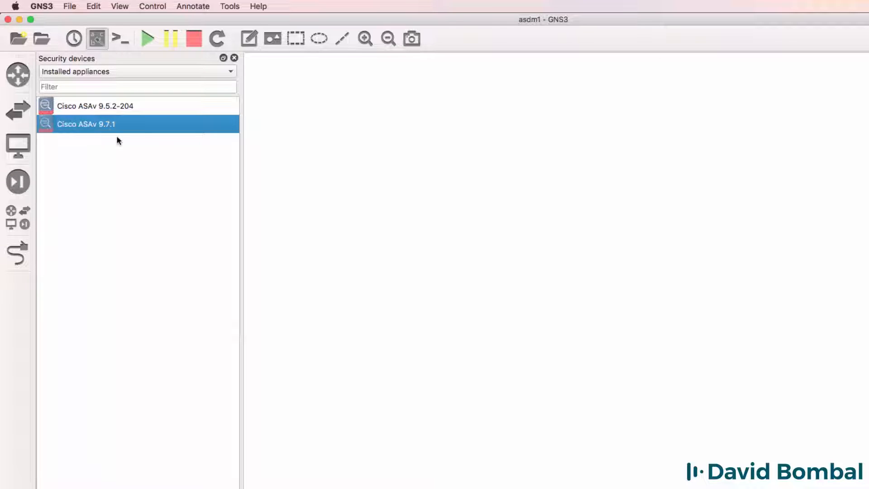
pyautogui.moveTo(117, 139)
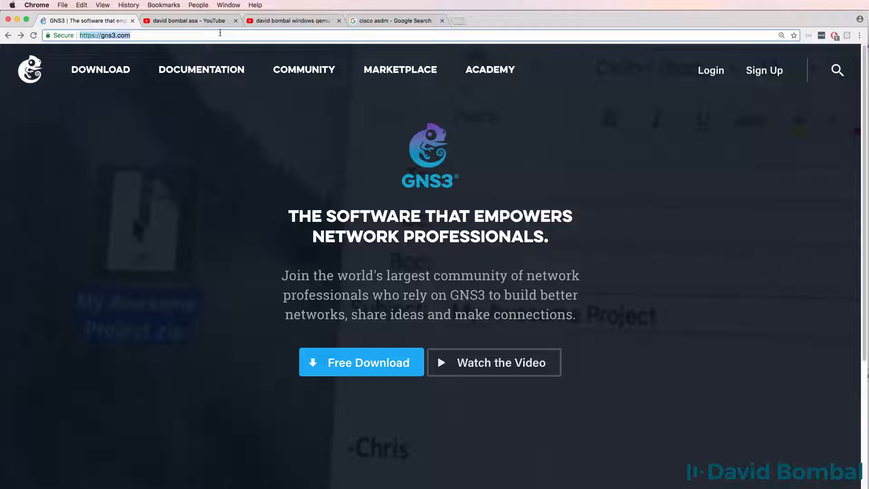
# Search the GNS3 Marketplace appliances for 'asa' to find Cisco ASAv
pyautogui.click(399, 70)
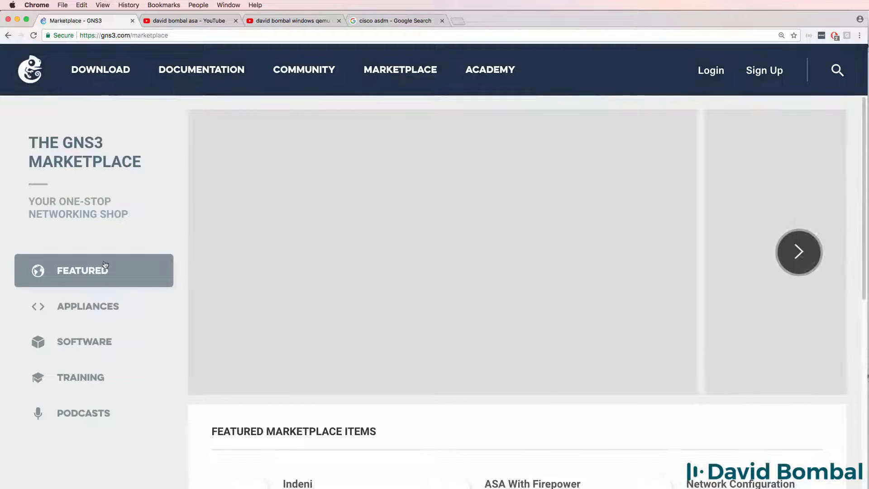
pyautogui.click(88, 305)
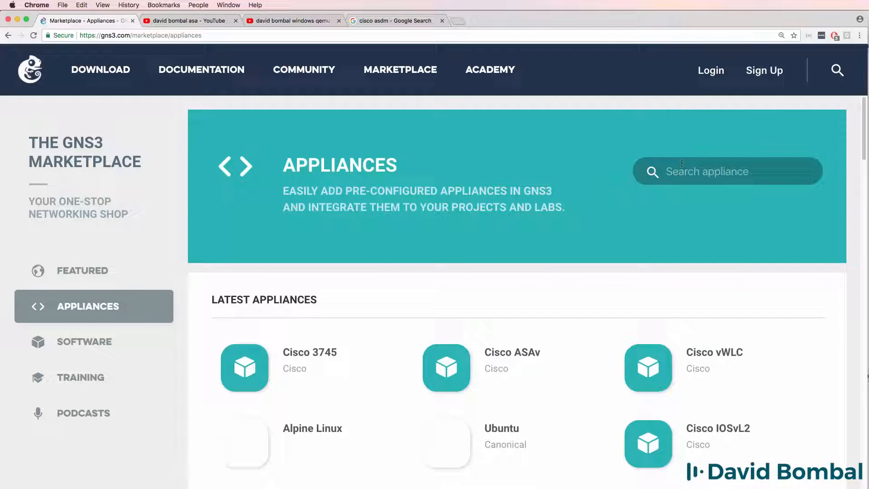
pyautogui.write('asa')
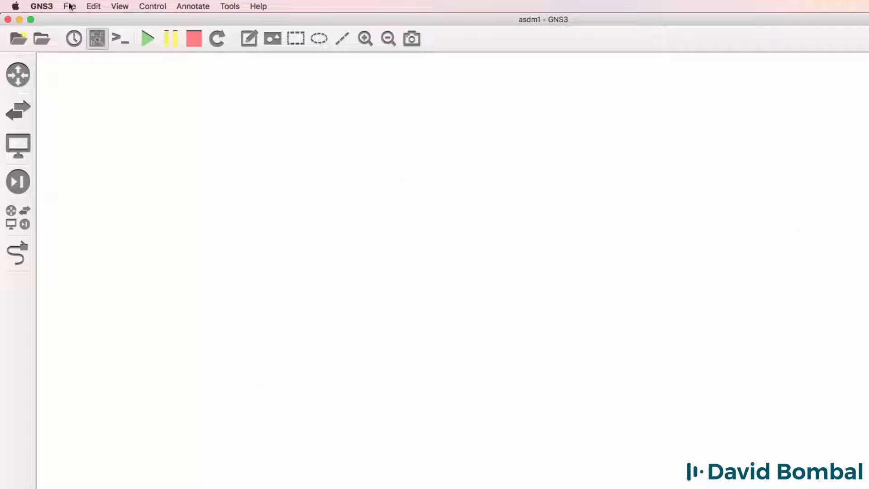
# Import the cisco-asav (1).gns3a appliance file from Downloads, starting the ASAv Add appliance wizard
pyautogui.click(69, 7)
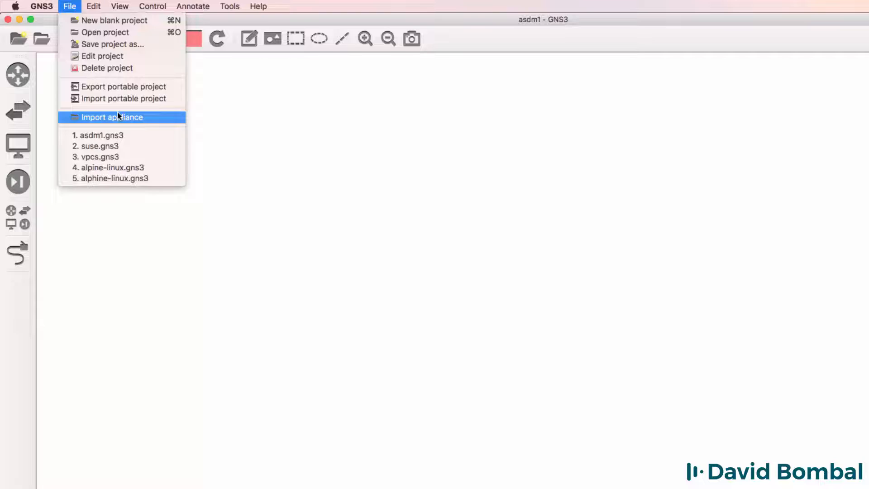
pyautogui.click(111, 116)
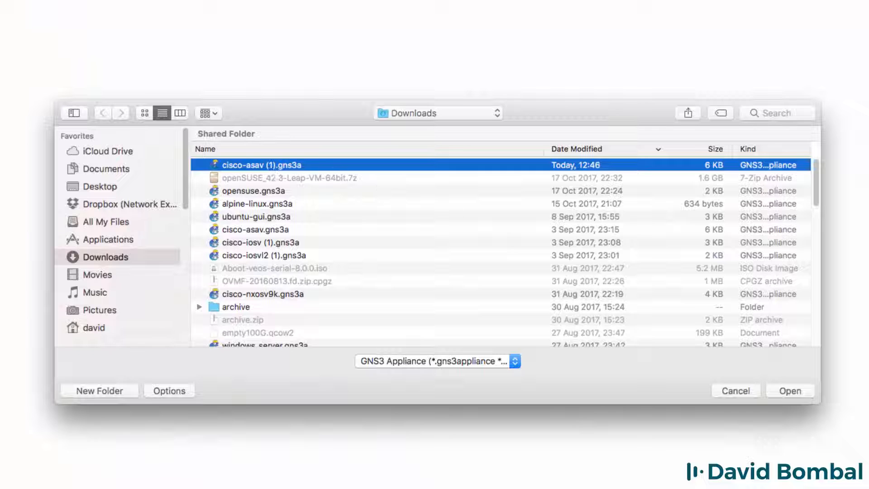
pyautogui.click(788, 391)
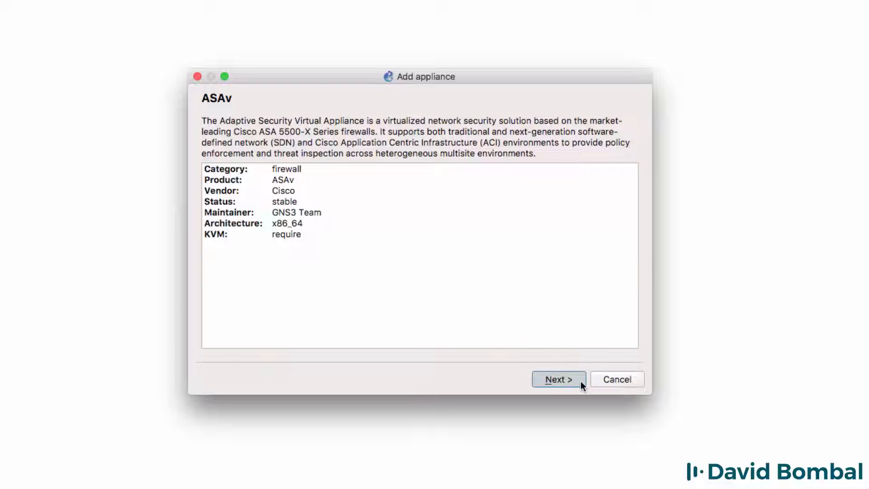
# Keep 'Run the appliance on the GNS3 VM' and advance to the required files where ASAv 9.7.1 is ready
pyautogui.click(558, 379)
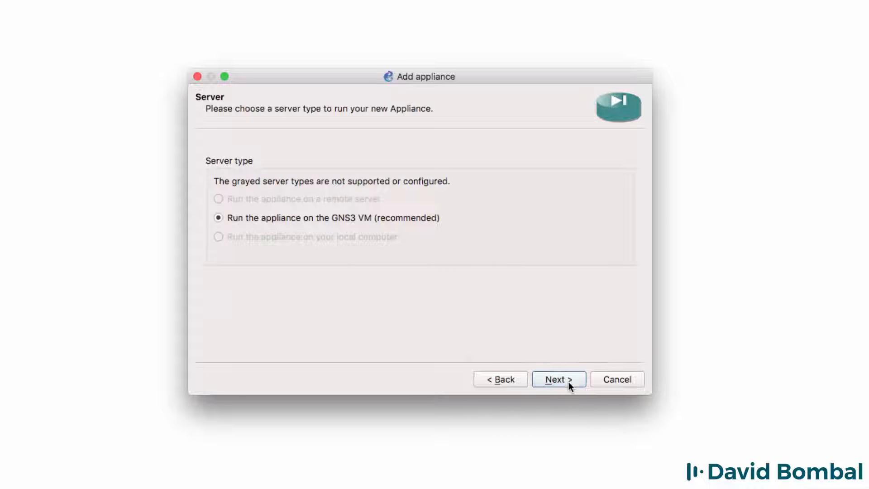
pyautogui.click(558, 379)
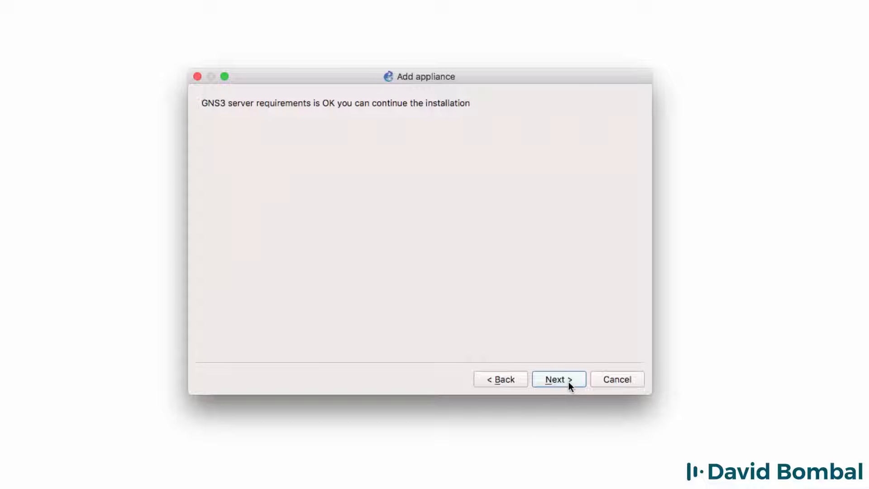
pyautogui.moveTo(407, 120)
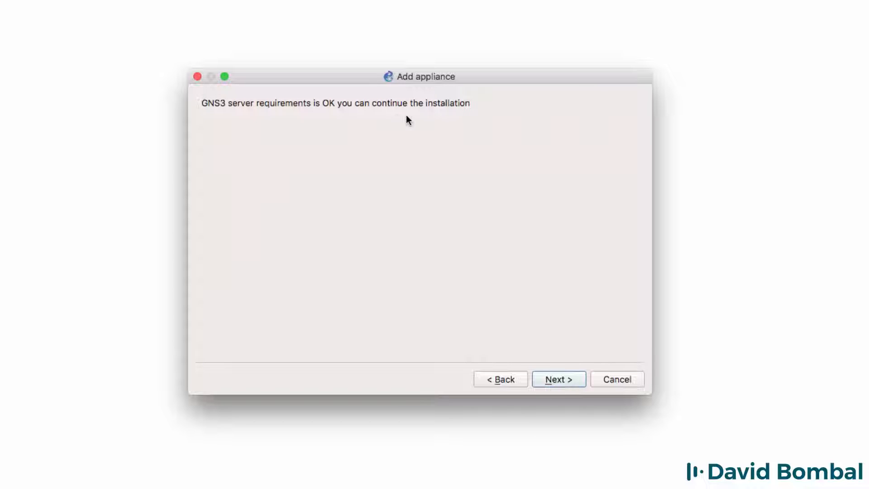
pyautogui.click(559, 380)
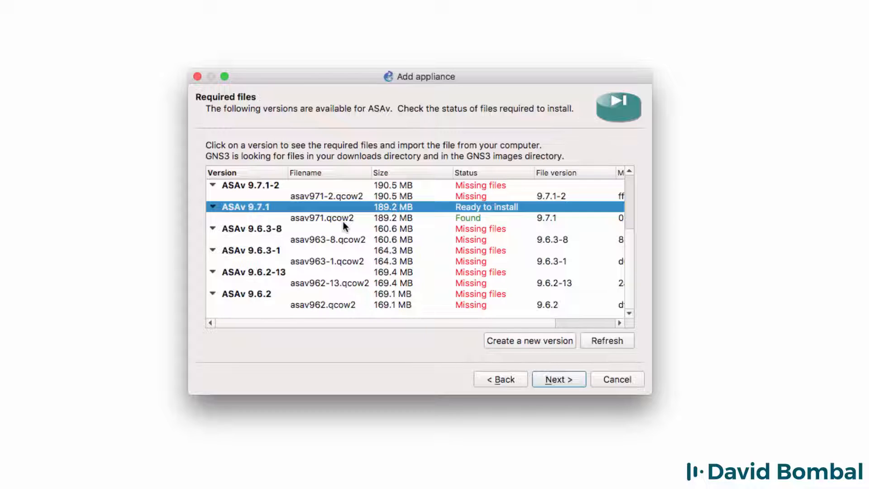
# Select asav971.qcow2, choose ASAv version 9.7.1 and confirm its installation, reaching Qemu settings
pyautogui.click(327, 217)
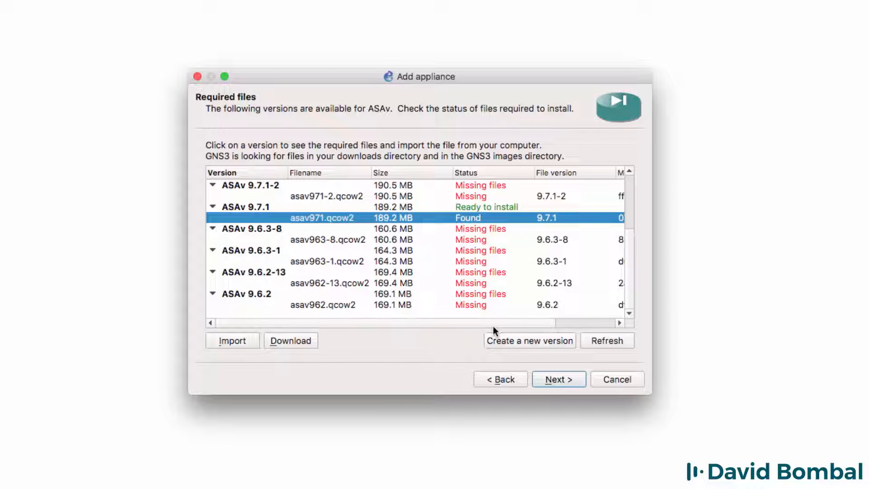
pyautogui.click(244, 206)
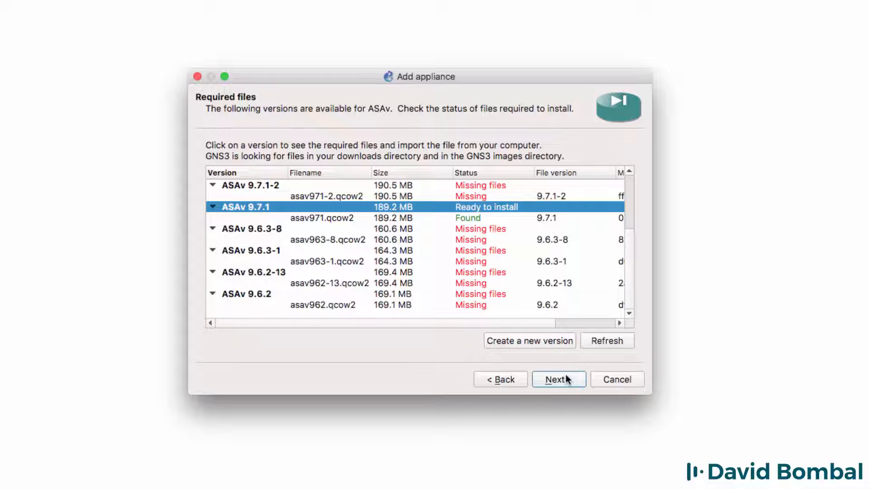
pyautogui.click(559, 379)
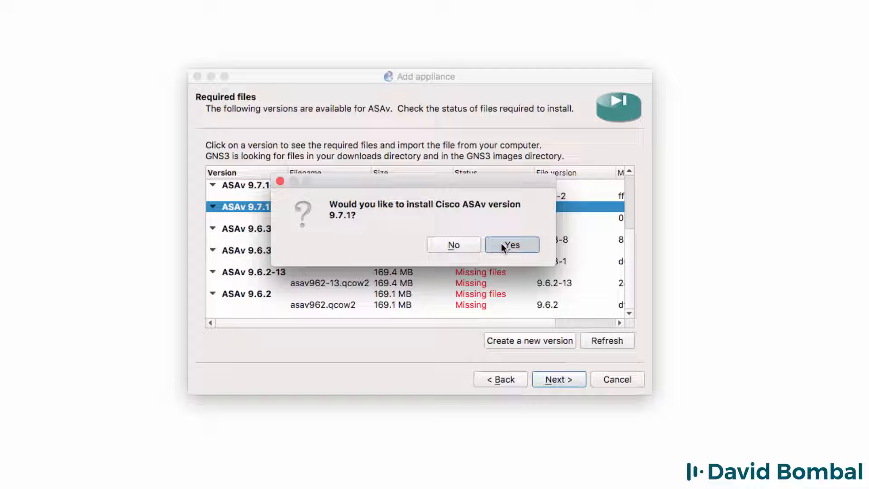
pyautogui.click(511, 244)
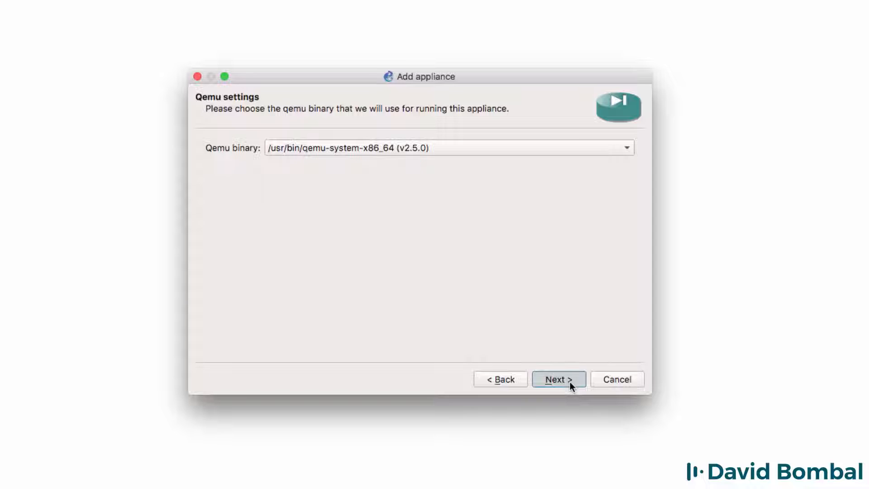
# Accept qemu-system-x86_64 v2.5.0, review the summary and double-boot usage note, and finish; the name is already taken
pyautogui.click(559, 379)
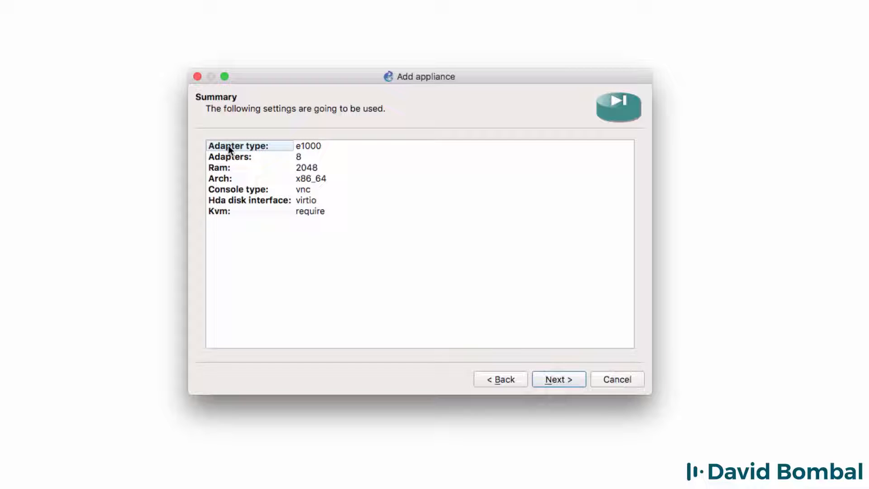
pyautogui.click(238, 189)
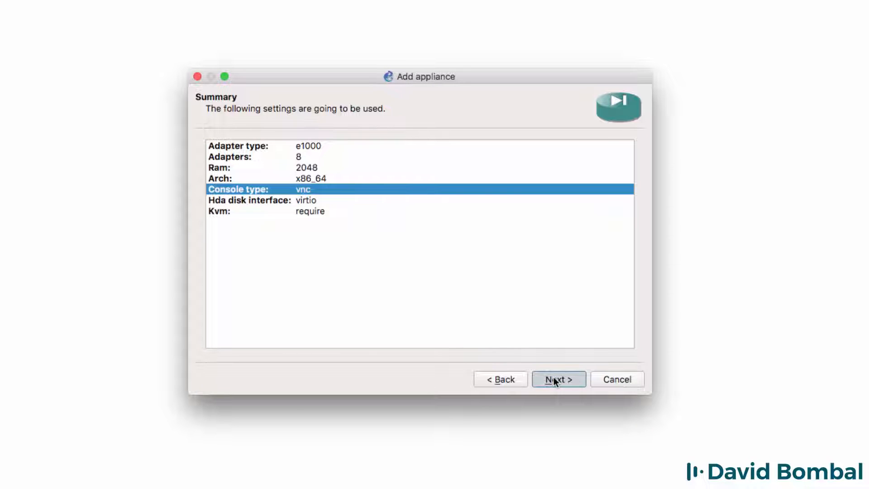
pyautogui.click(558, 379)
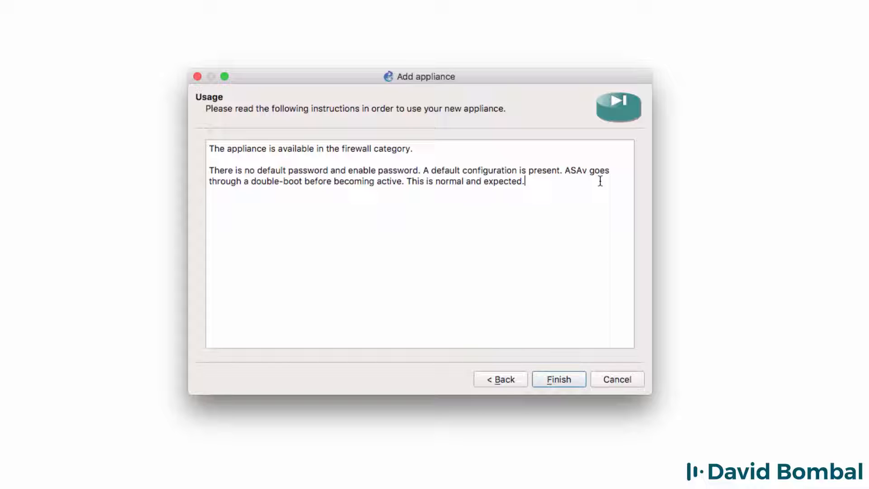
pyautogui.moveTo(579, 170); pyautogui.dragTo(387, 181)
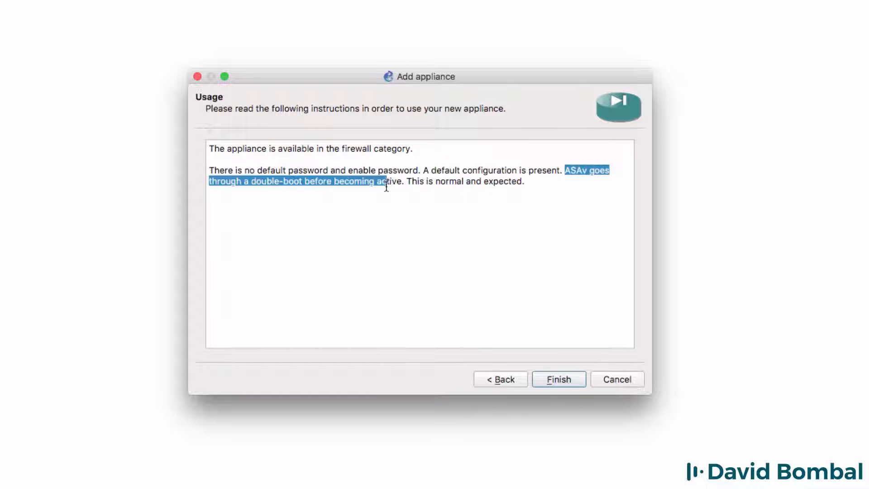
pyautogui.moveTo(386, 187); pyautogui.dragTo(526, 183)
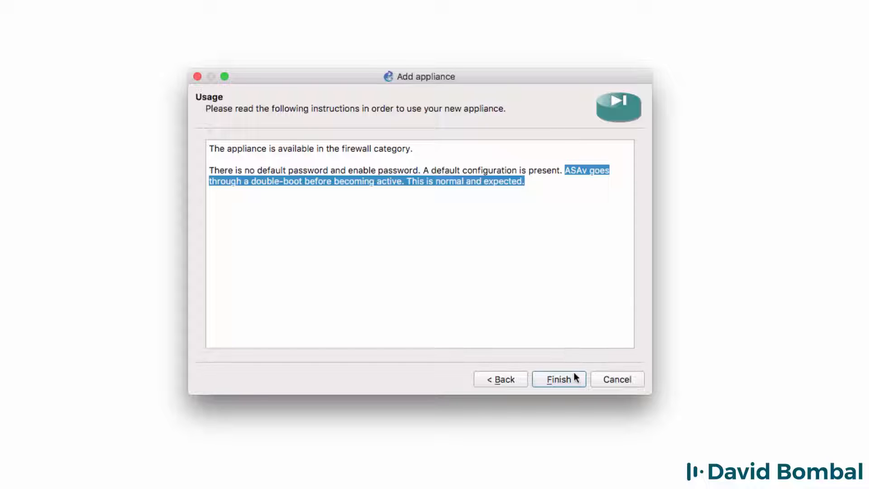
pyautogui.click(559, 379)
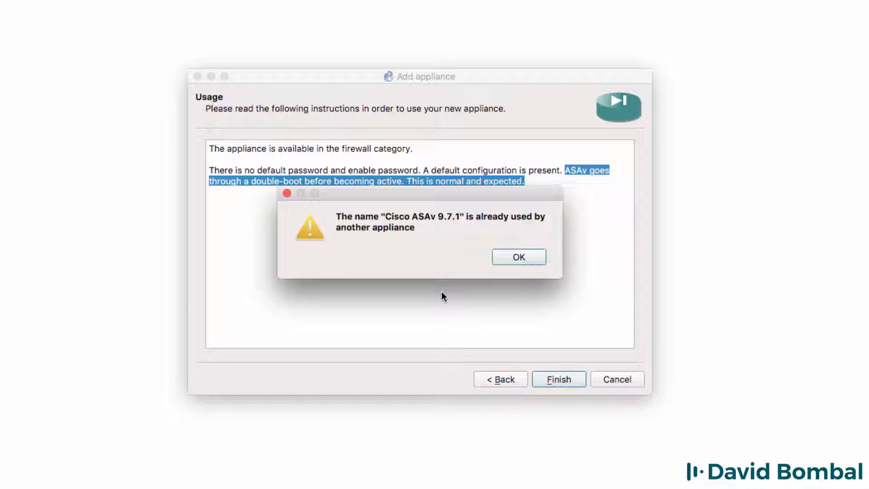
pyautogui.moveTo(504, 239)
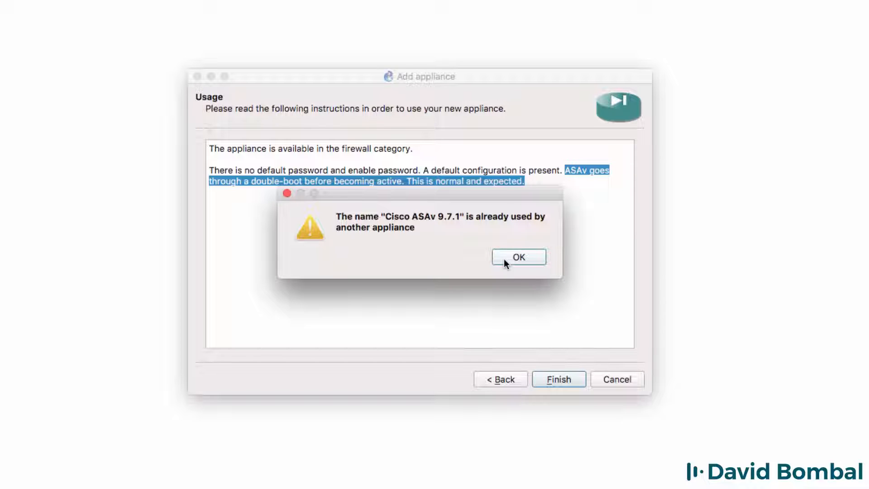
# Rename the appliance to 'Cisco ASAv 9.7.1 - ASDM' and install it, placing CiscoASAv9.7.1-ASDM-1 on the topology
pyautogui.click(518, 257)
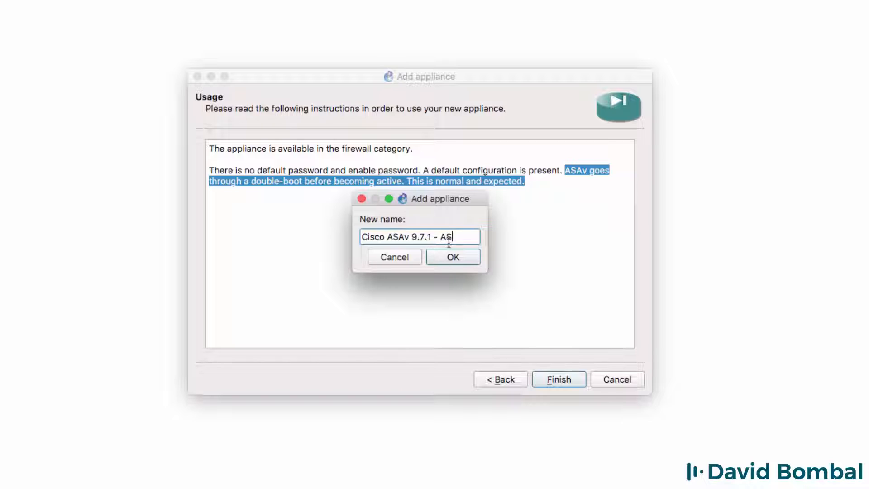
pyautogui.write('DM')
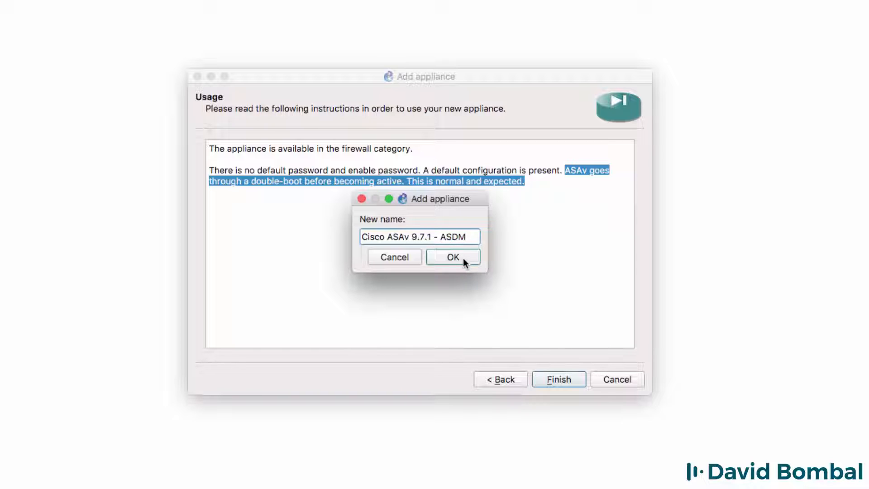
pyautogui.click(452, 256)
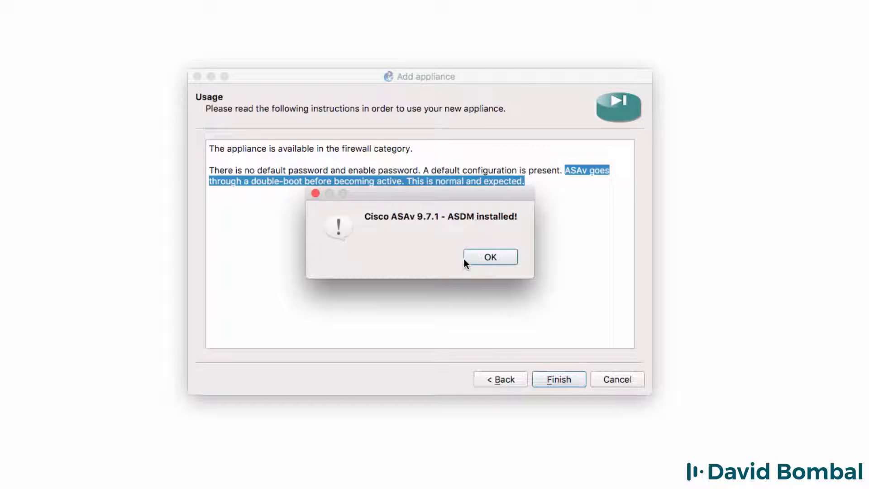
pyautogui.click(489, 256)
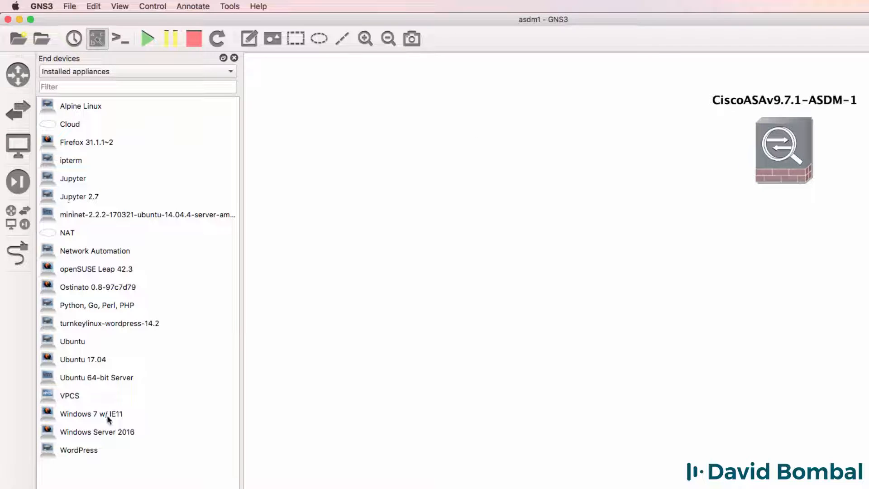
# Add Windows 7 w/IE11, an Ethernet switch and a NAT cloud on the GNS3 VM beside the ASAv node
pyautogui.moveTo(92, 413); pyautogui.dragTo(464, 161)
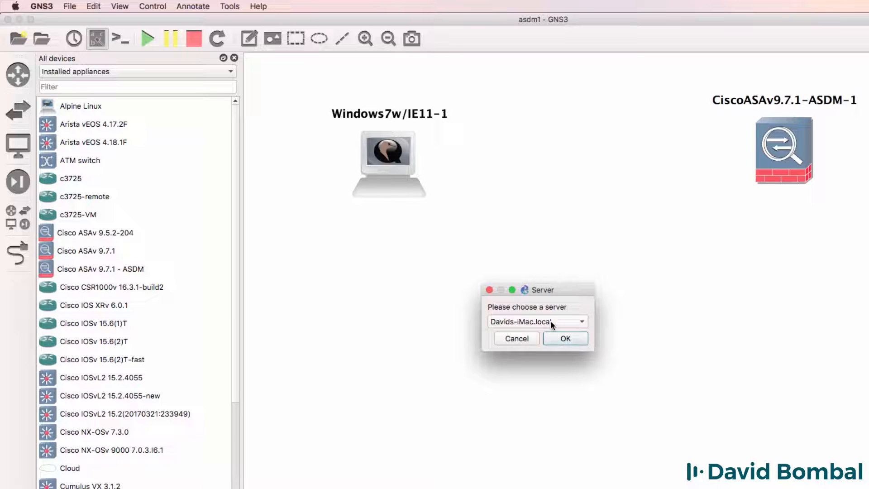
pyautogui.click(565, 337)
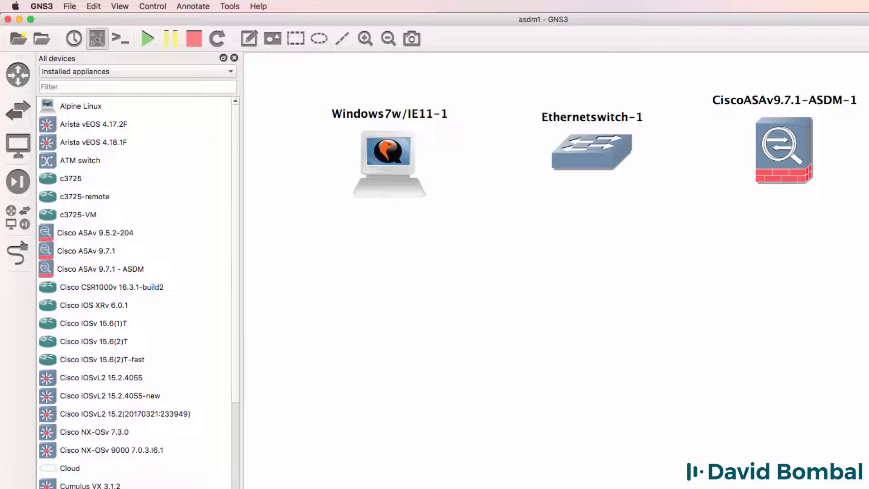
pyautogui.scroll(-3)
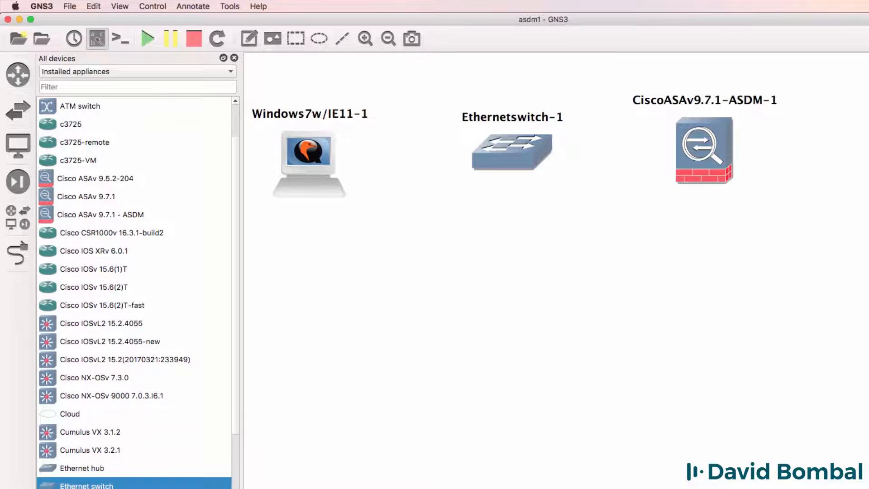
pyautogui.scroll(-3)
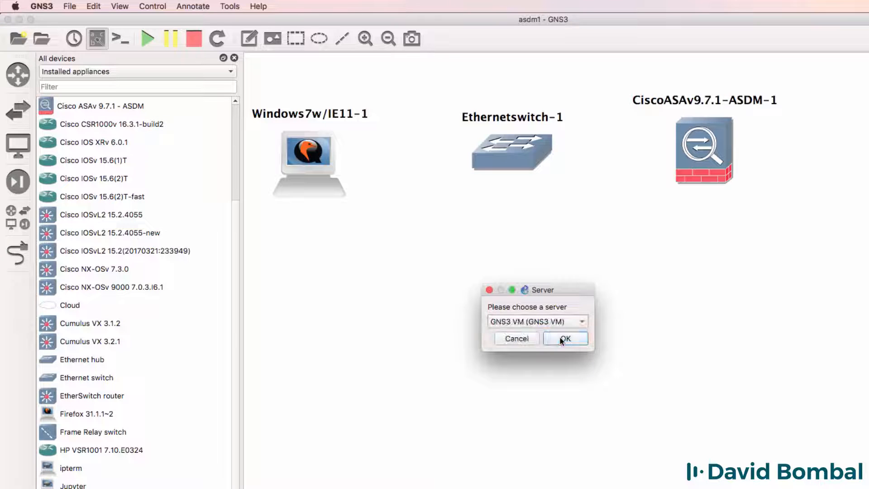
pyautogui.click(565, 338)
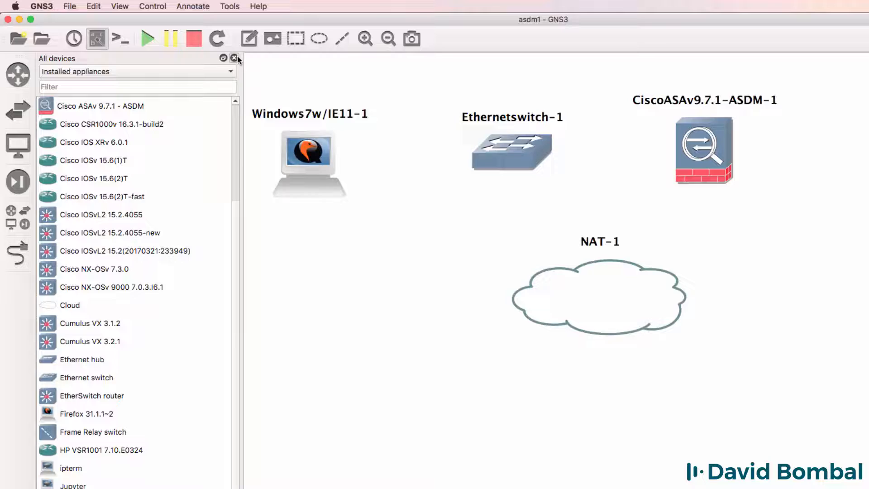
pyautogui.click(233, 58)
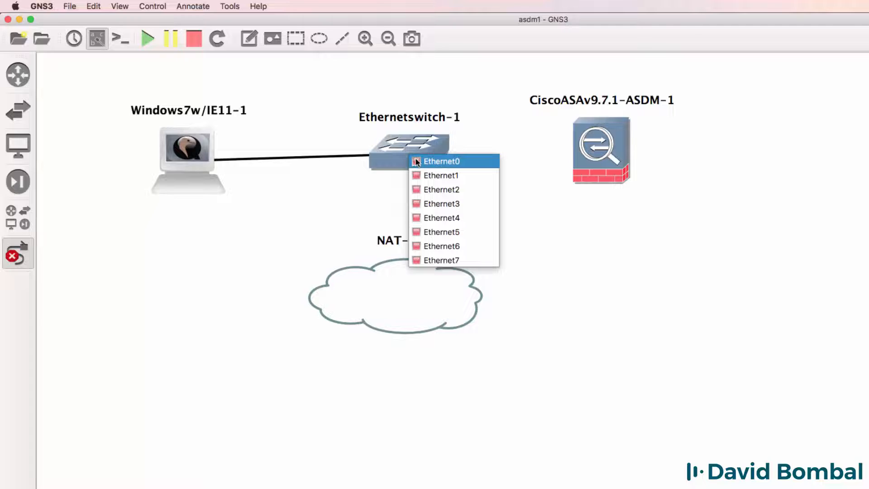
# Cable Windows NIC1 to switch e0, then link the switch's e1 port to the ASAv's Gi0/0
pyautogui.click(441, 161)
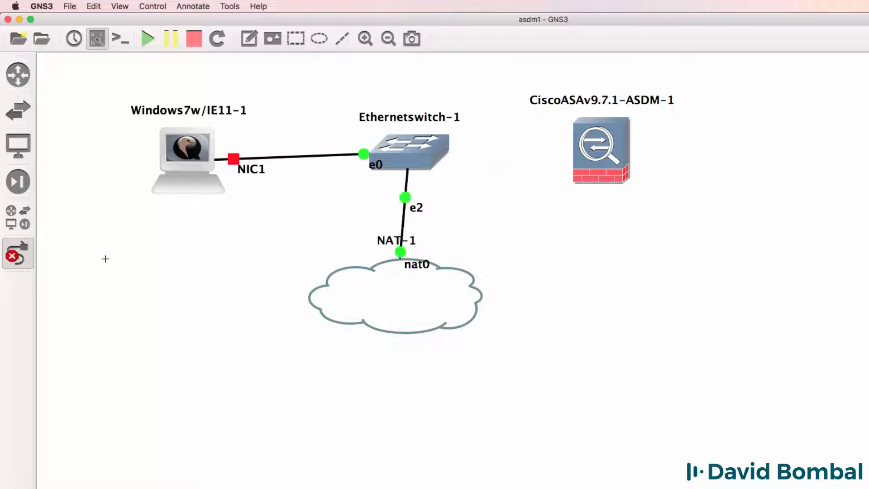
pyautogui.moveTo(187, 160); pyautogui.dragTo(179, 152)
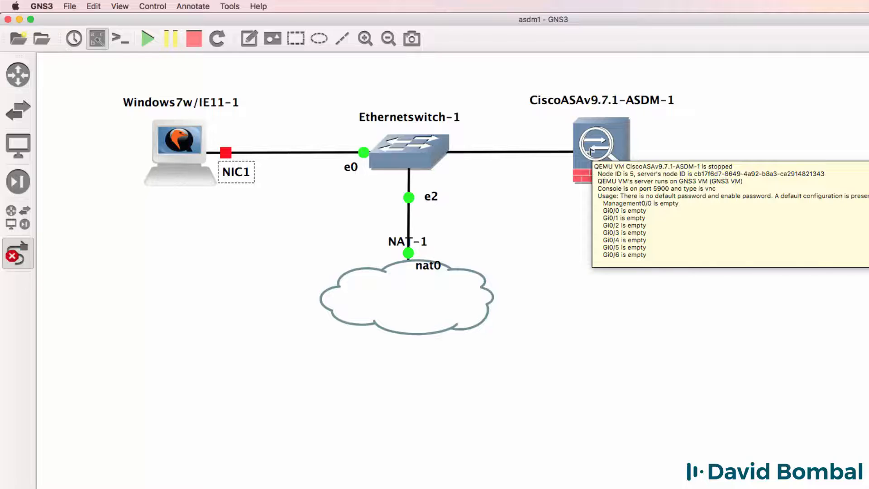
pyautogui.click(600, 144)
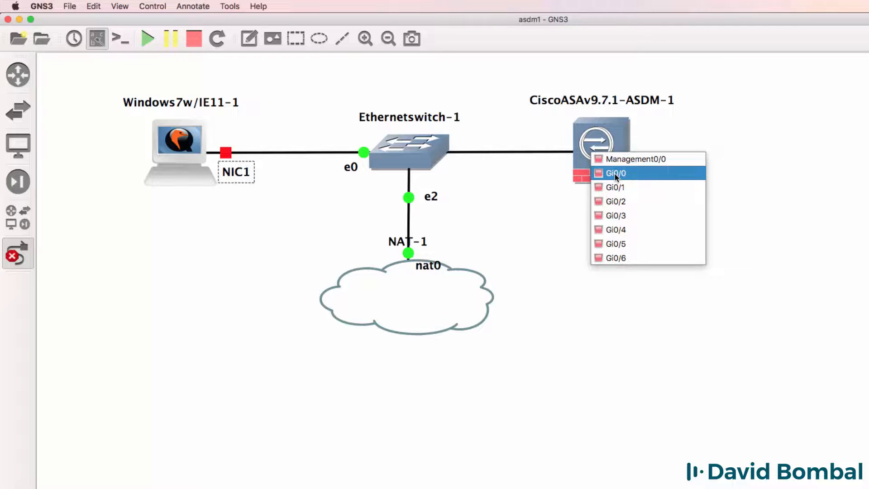
pyautogui.click(615, 172)
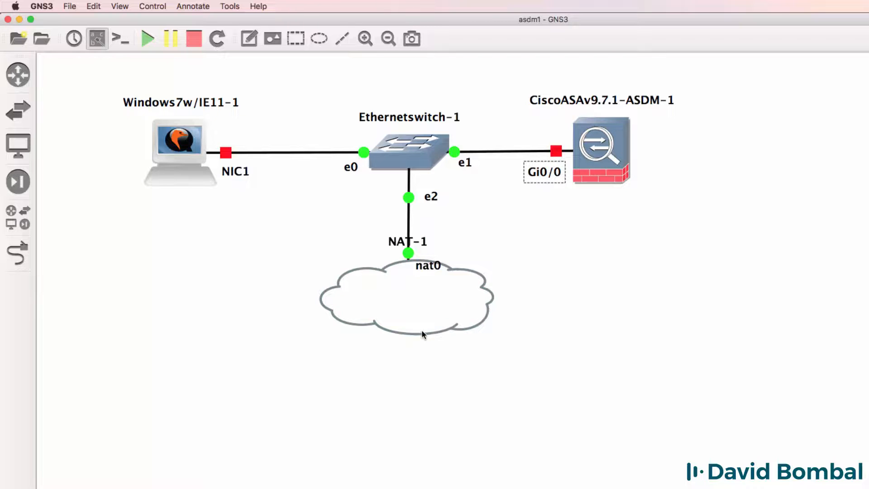
pyautogui.moveTo(601, 149)
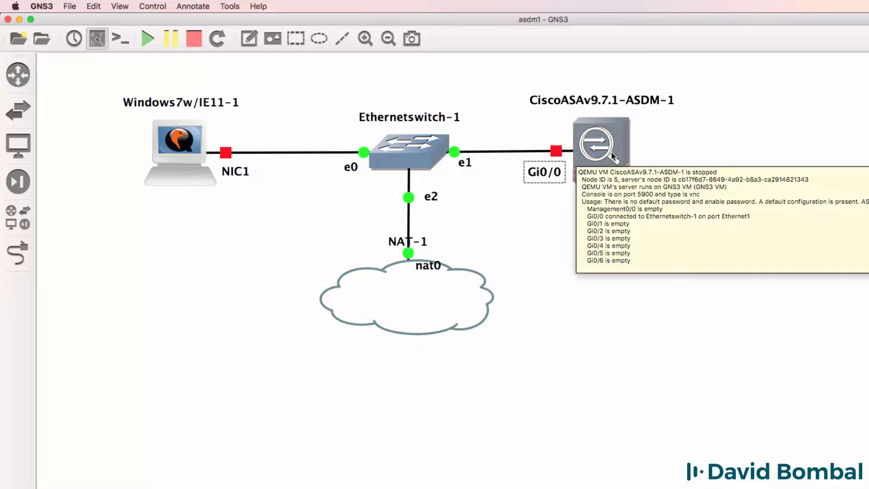
pyautogui.moveTo(744, 146)
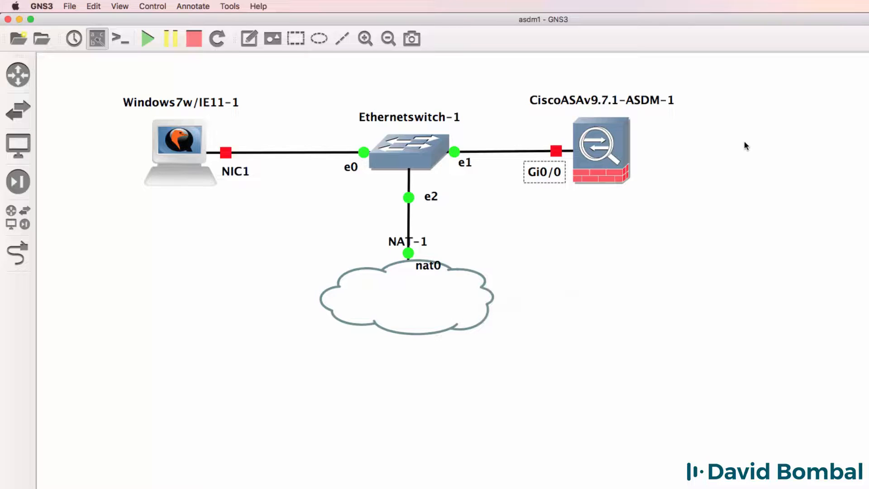